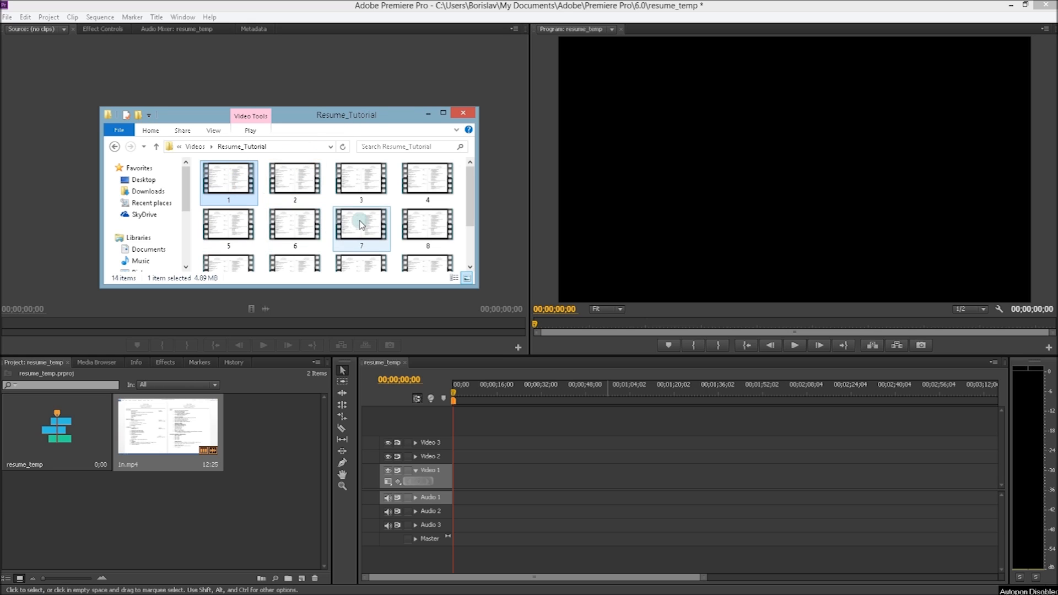
mouse_move(362, 220)
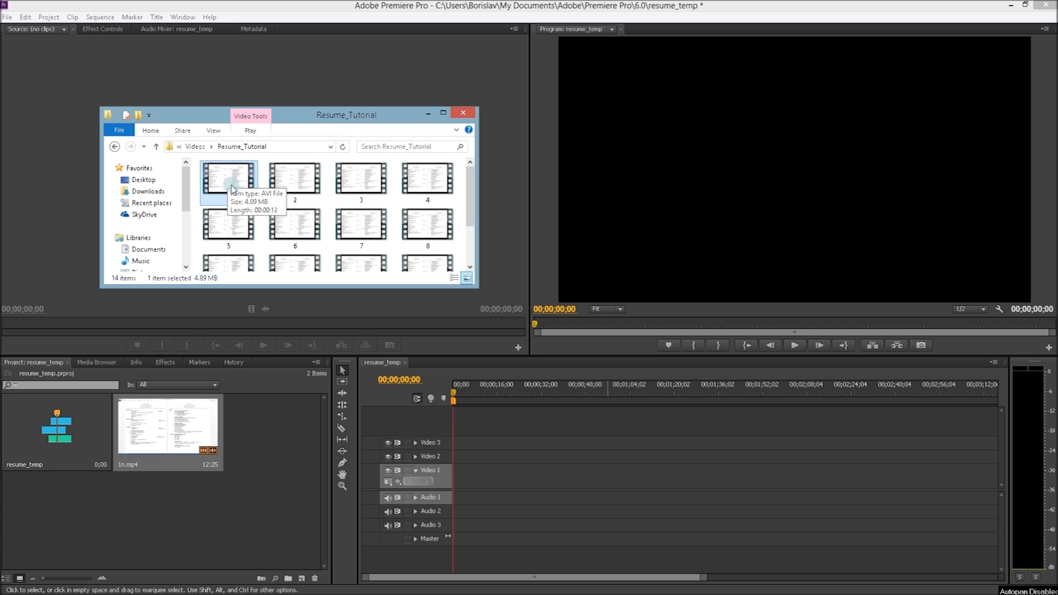
mouse_move(314, 265)
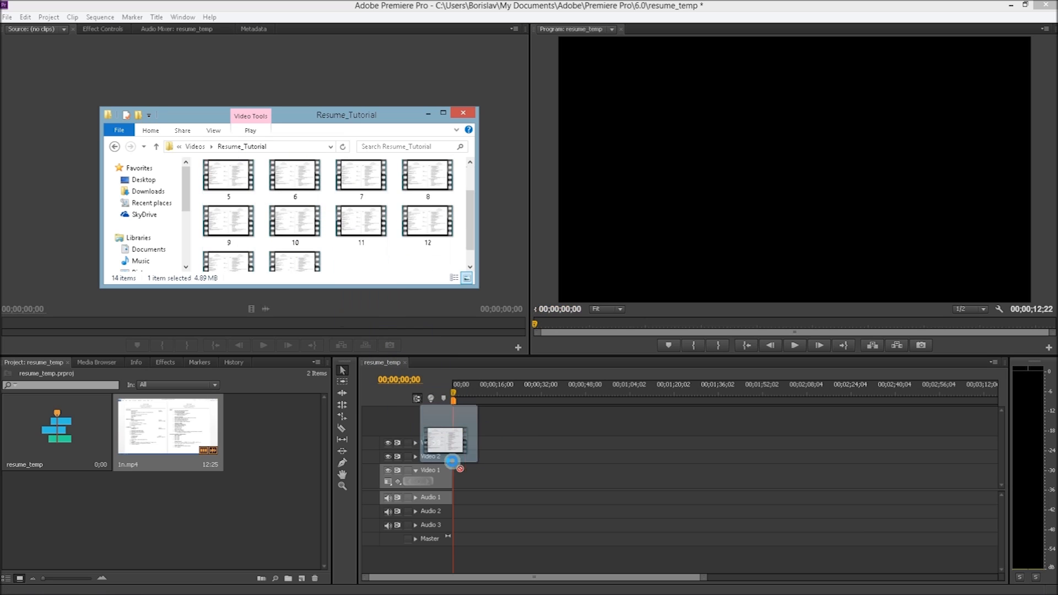
left_click_drag(451, 465, 465, 484)
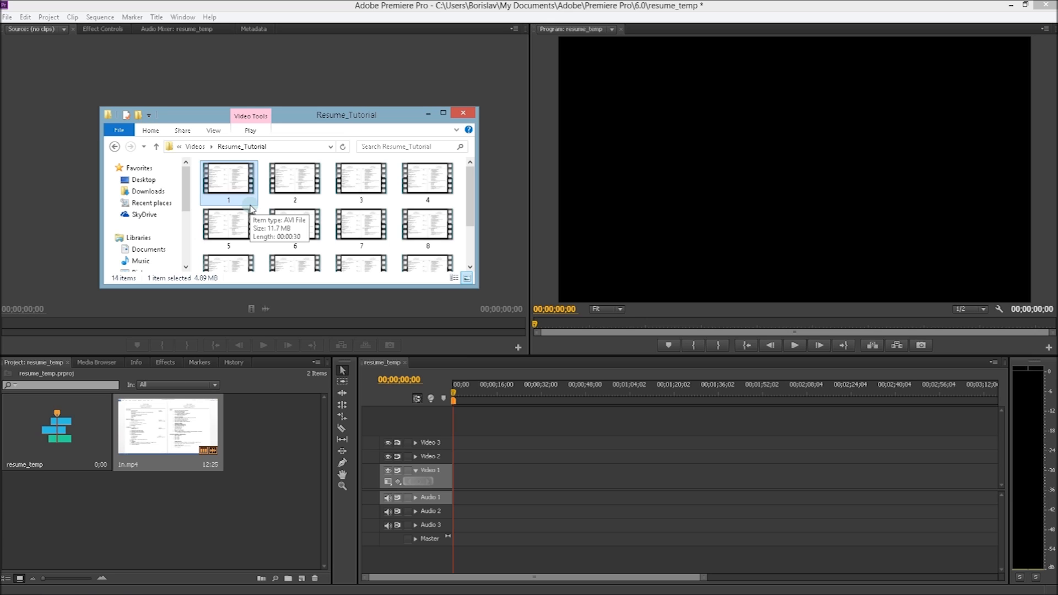
- Open video file 1 from Resume_Tutorial with Movie Maker as a new project
right_click(228, 179)
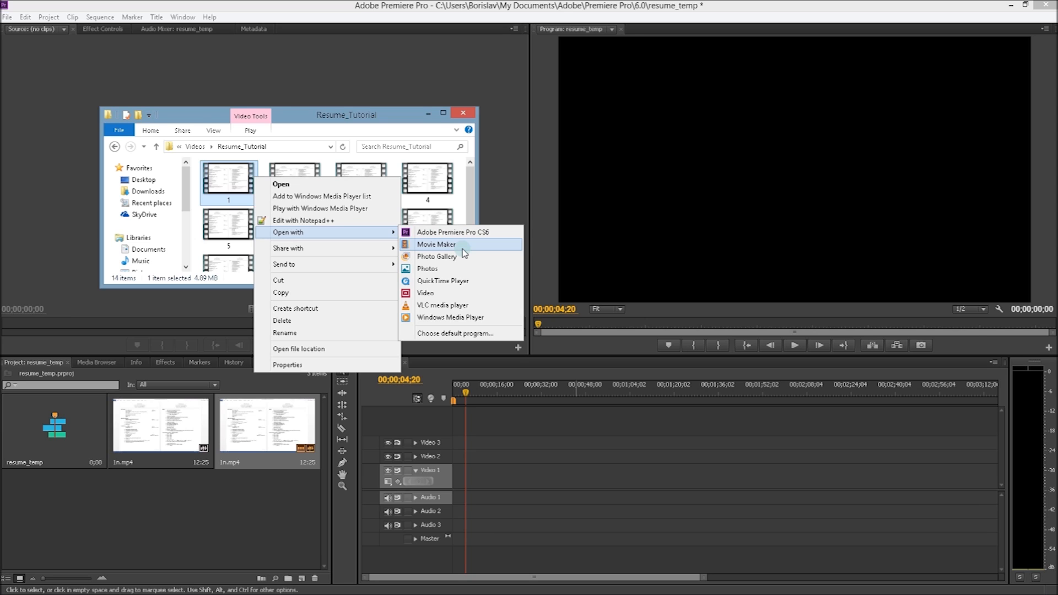
left_click(436, 244)
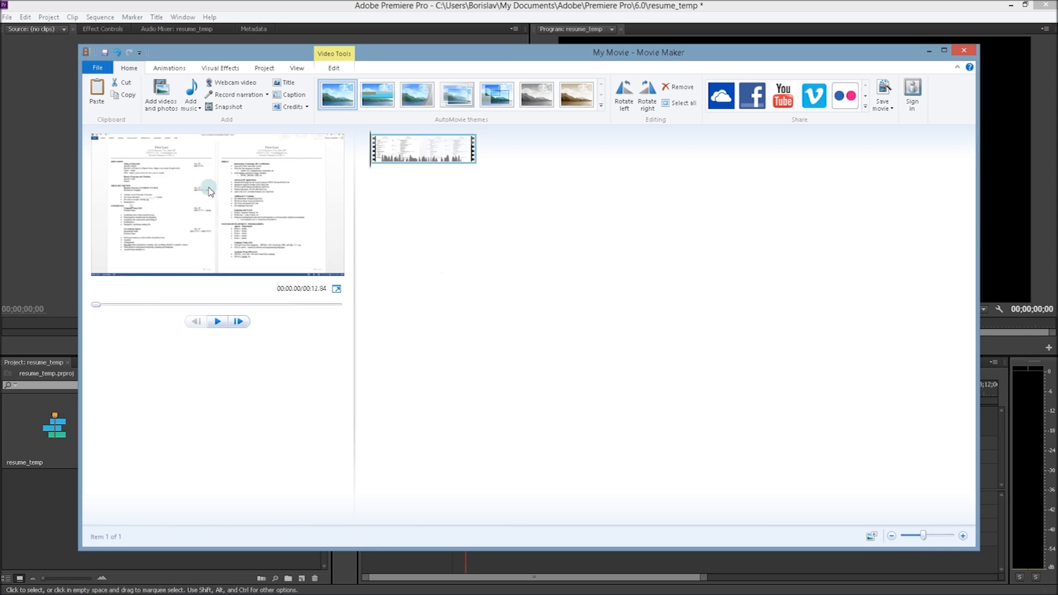
mouse_move(95, 307)
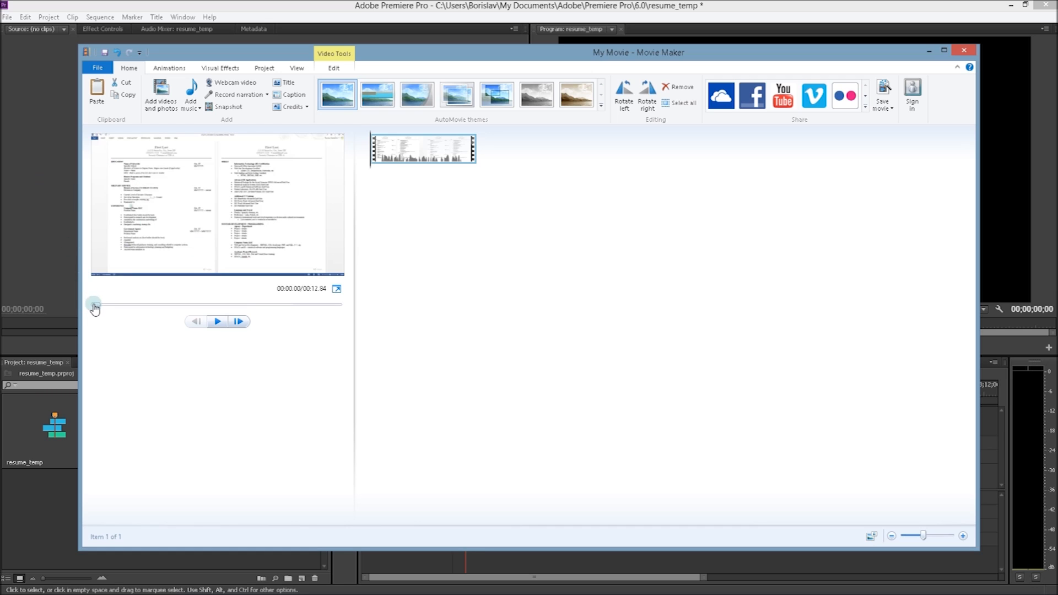
left_click_drag(95, 305, 143, 306)
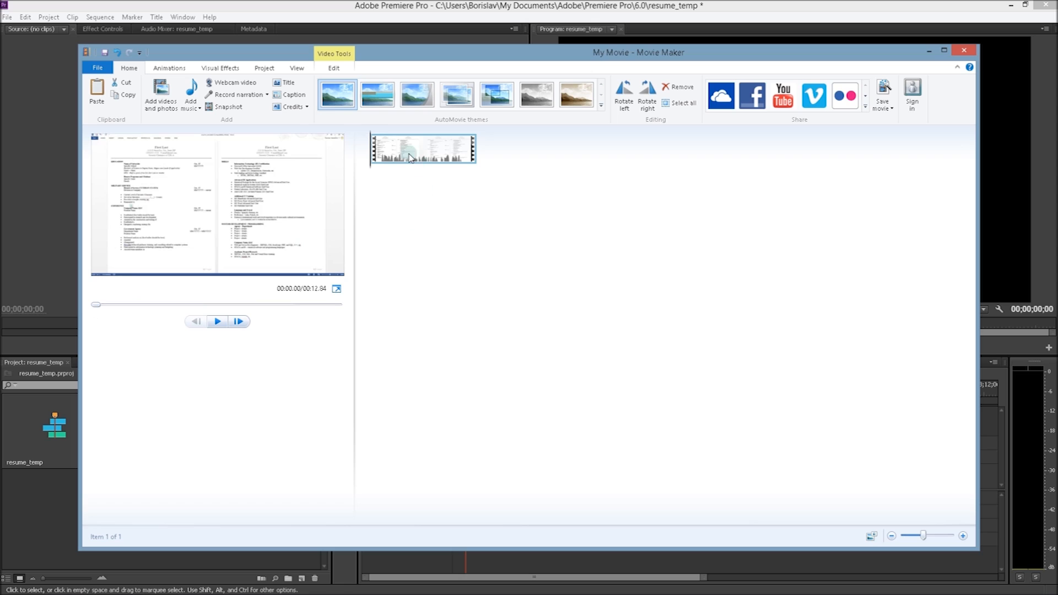
mouse_move(404, 159)
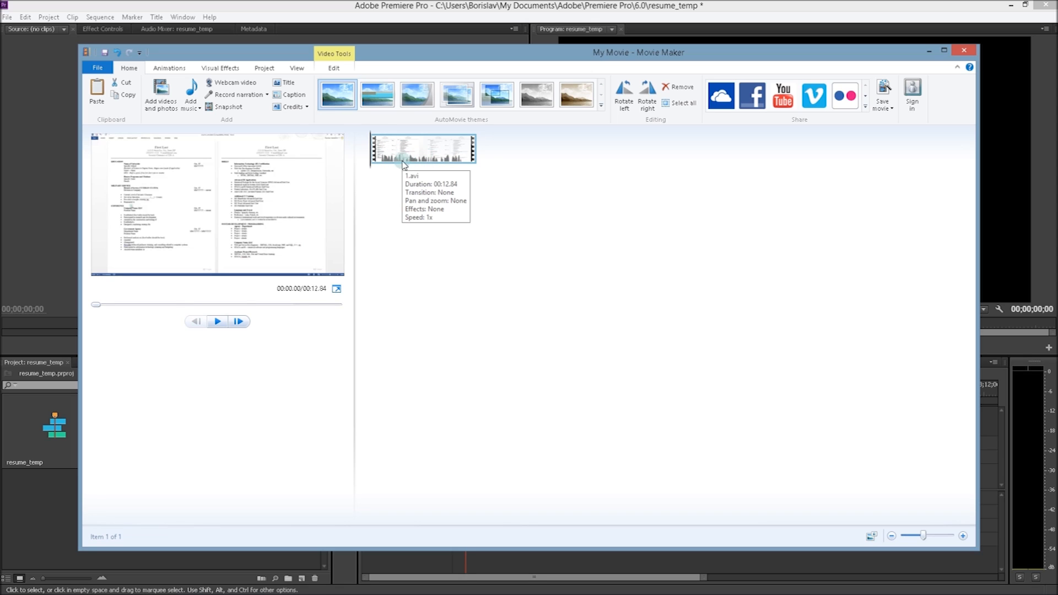
mouse_move(398, 168)
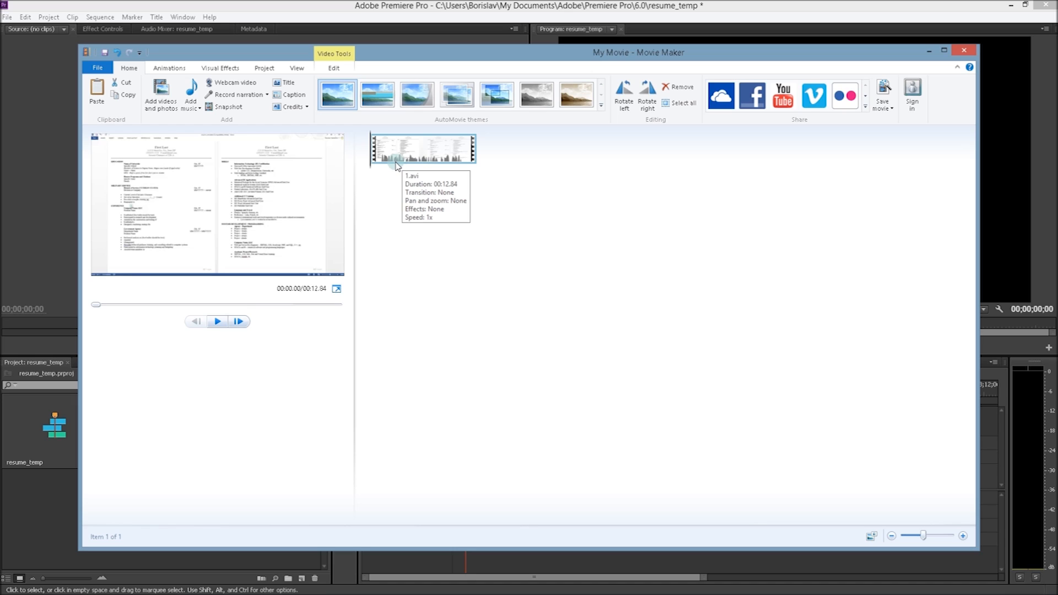
mouse_move(380, 173)
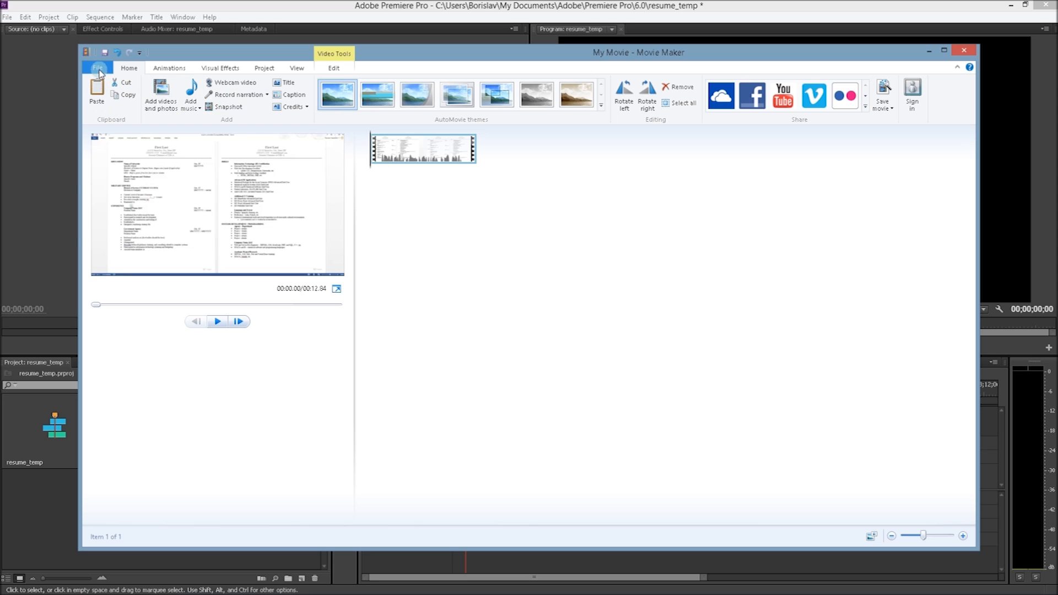
- Start Save movie with 'Recommended for this project' settings, opening the save dialog on Resume_Tutorial
left_click(97, 67)
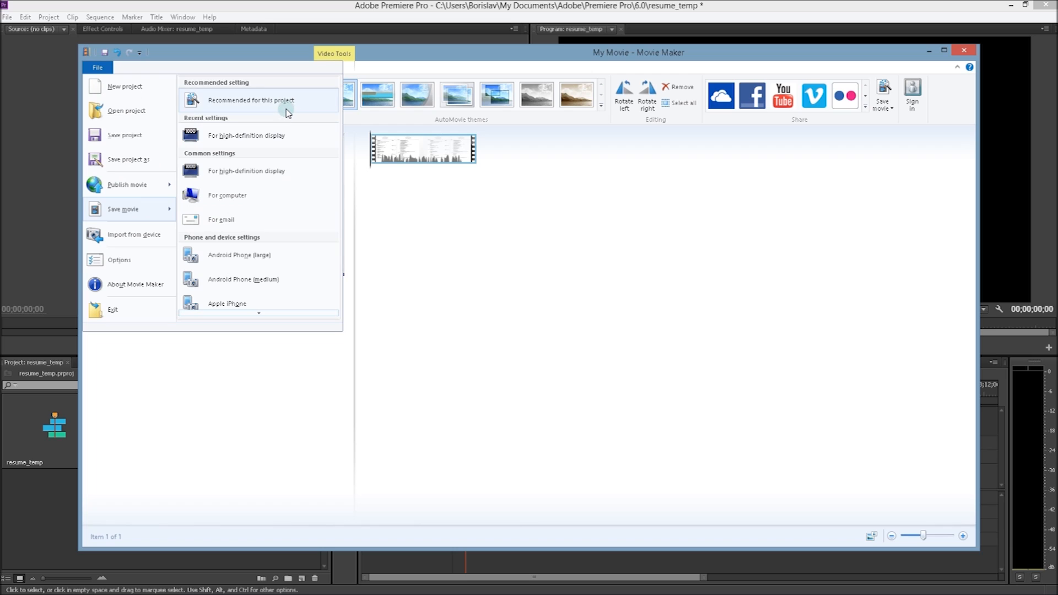
mouse_move(282, 109)
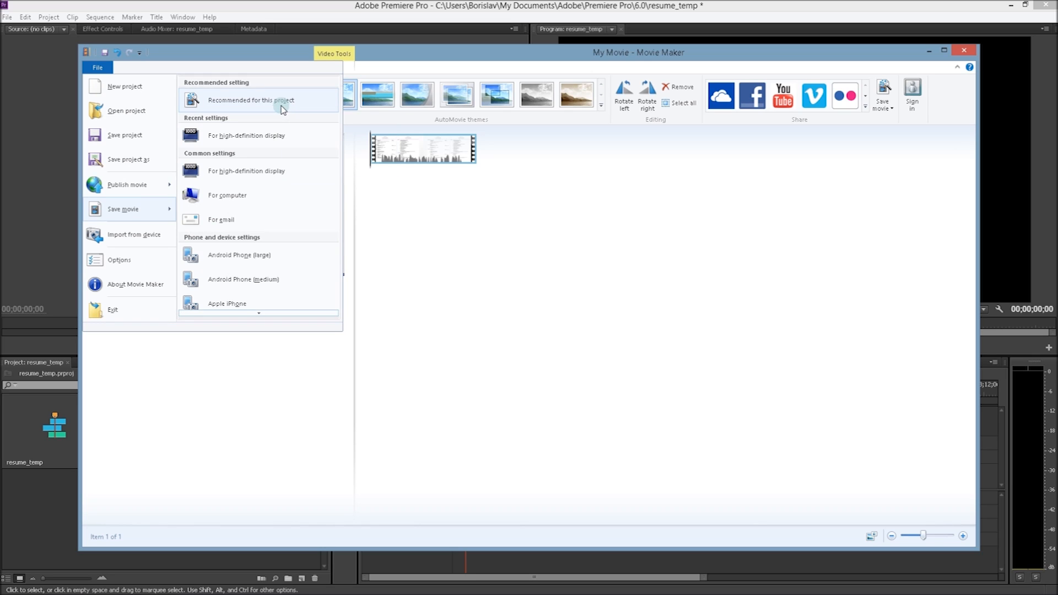
mouse_move(268, 135)
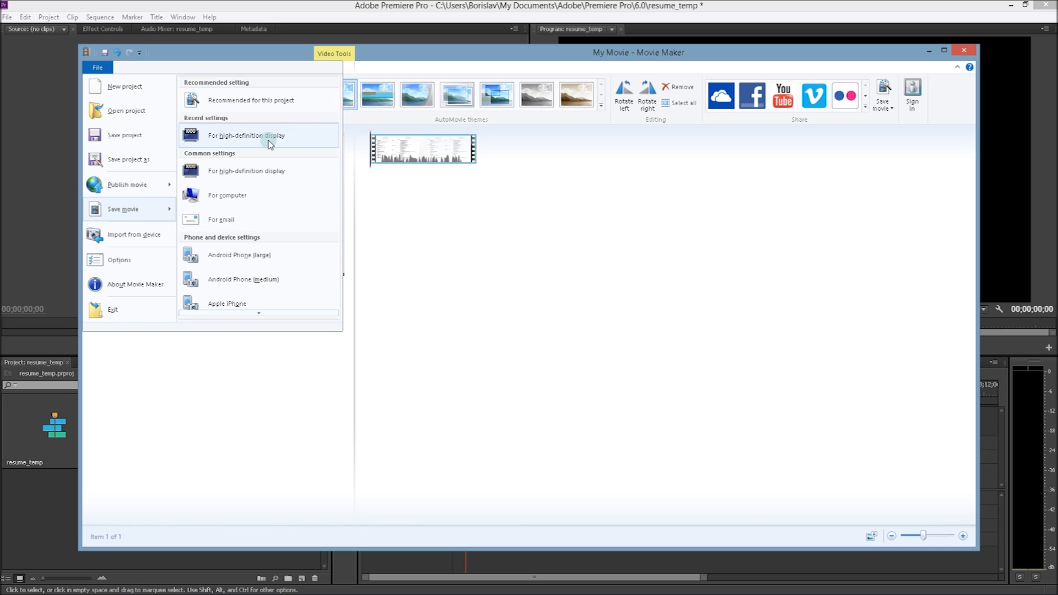
mouse_move(251, 100)
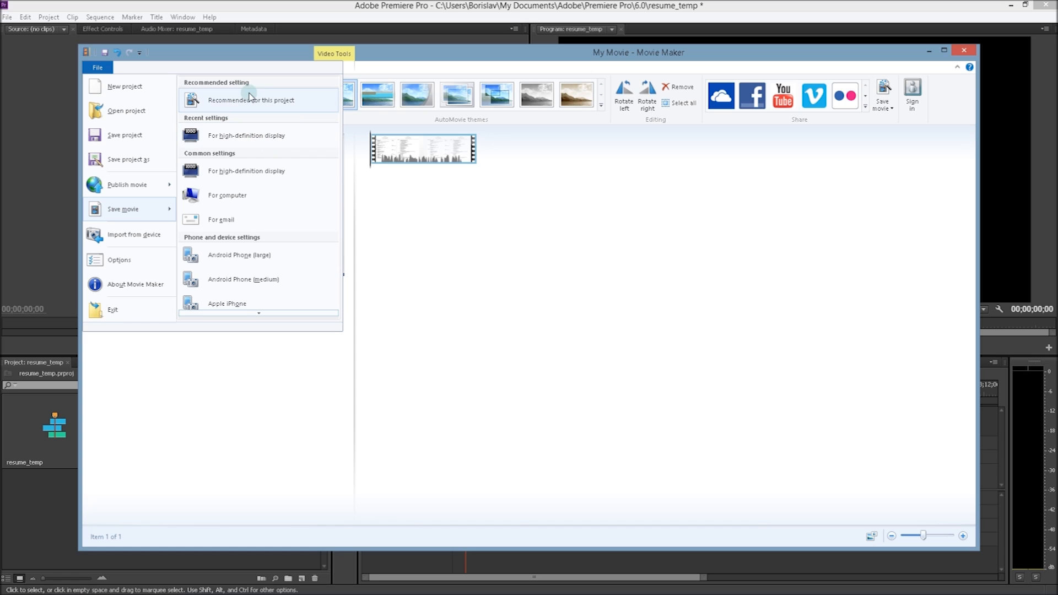
left_click(250, 101)
type("In")
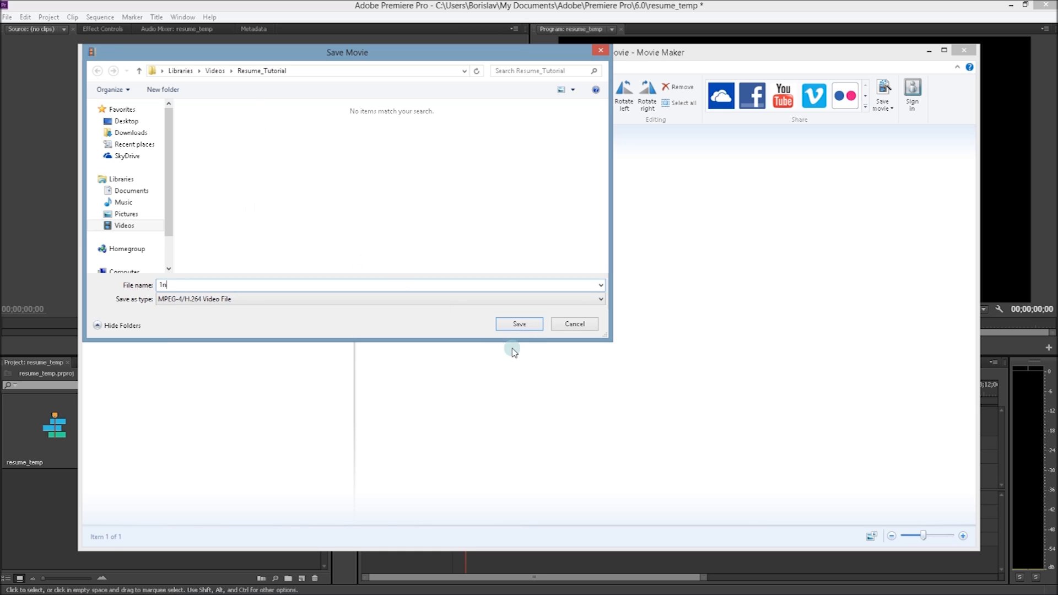
- Save the movie as 1n.mp4 into Resume_Tutorial and let the export finish
left_click(519, 324)
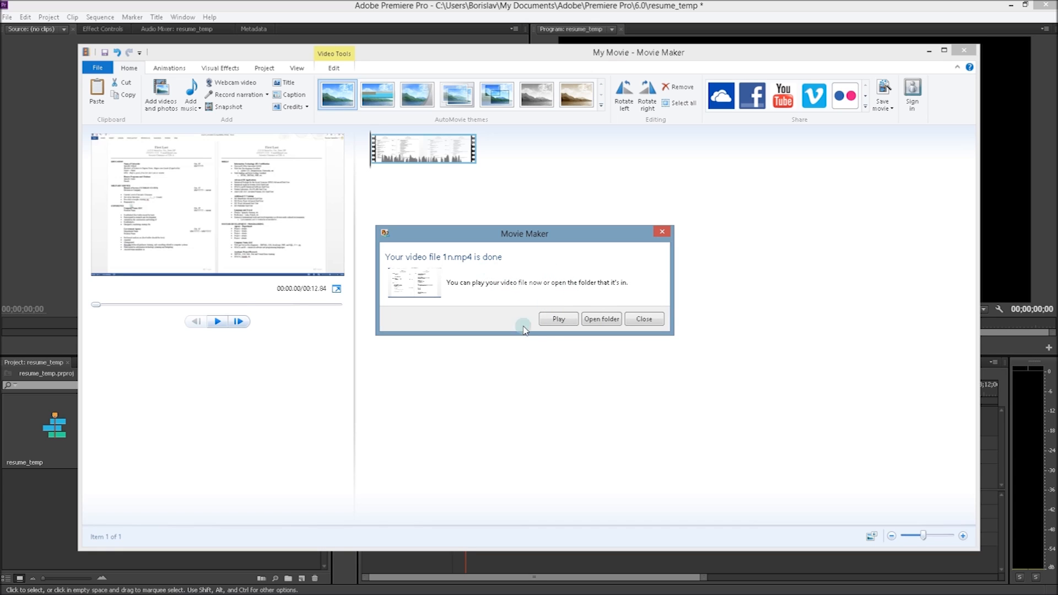
mouse_move(703, 323)
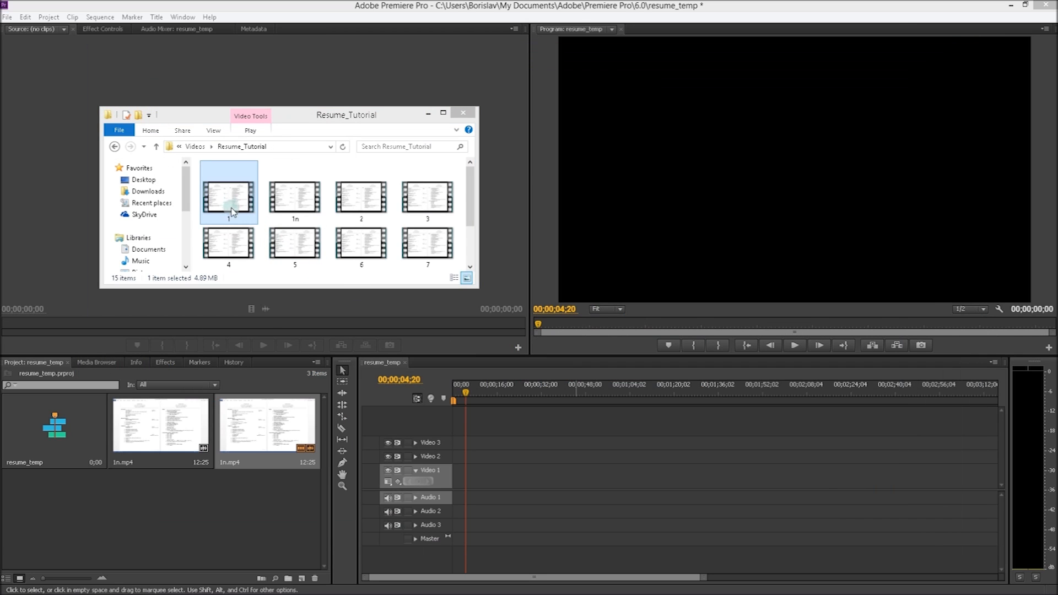
- Select the new 1n MP4 (2.81 MB, 12 s) beside video 1 in Resume_Tutorial
left_click_drag(229, 191, 311, 265)
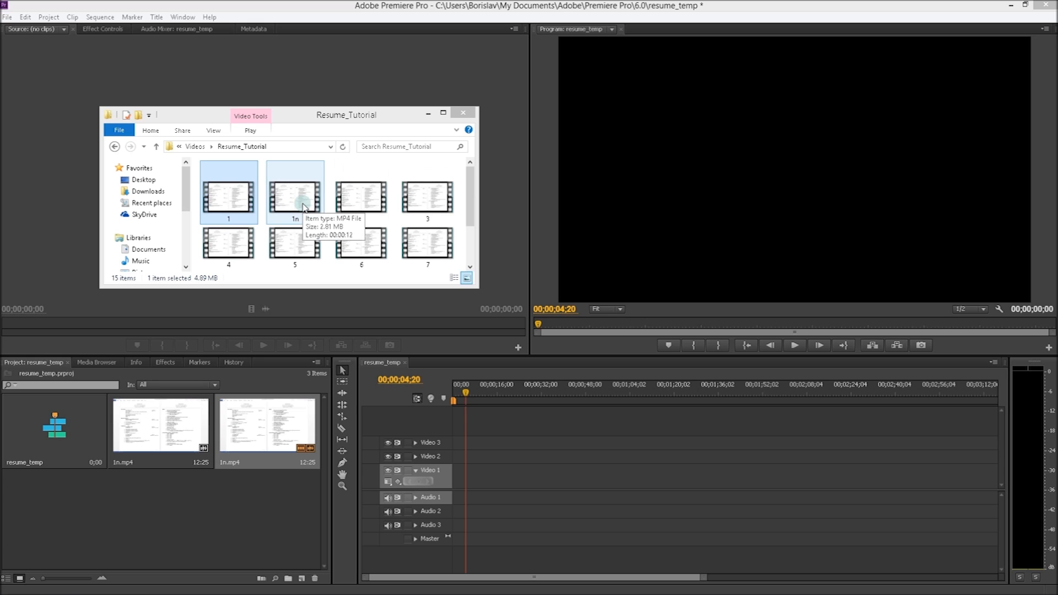
left_click(295, 194)
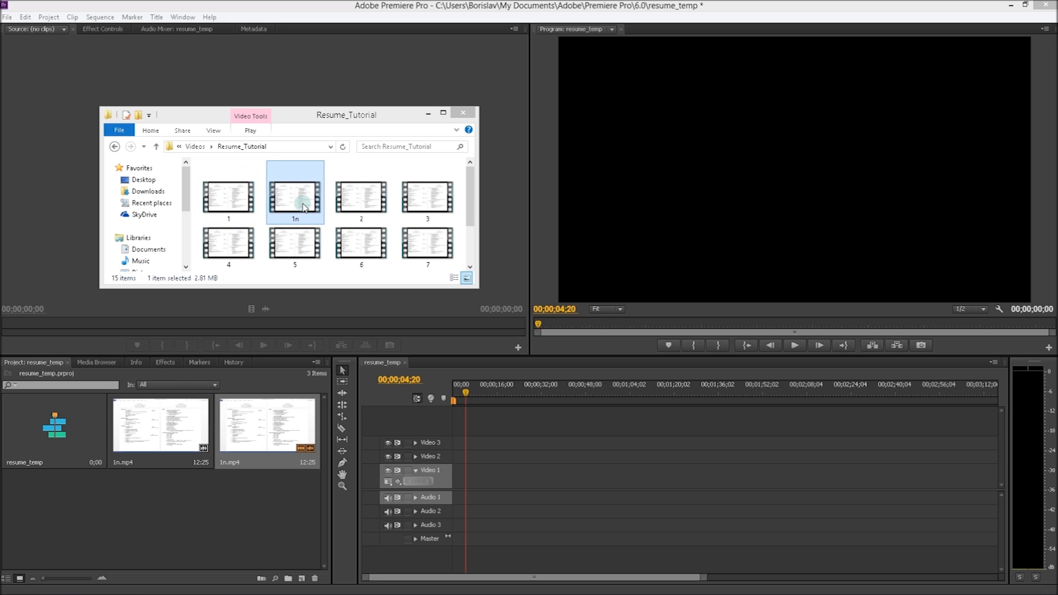
mouse_move(300, 189)
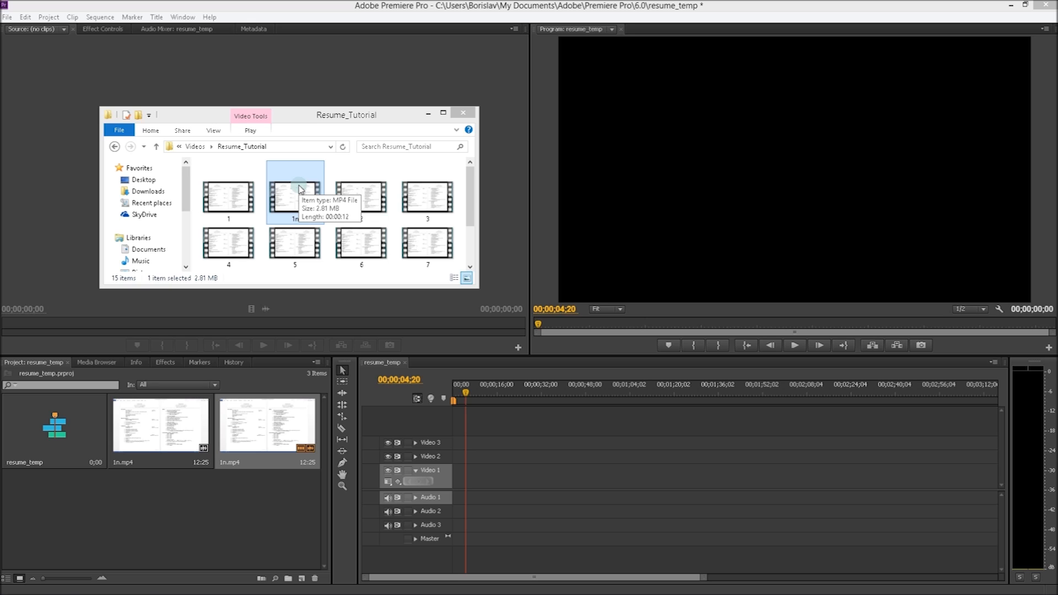
mouse_move(297, 176)
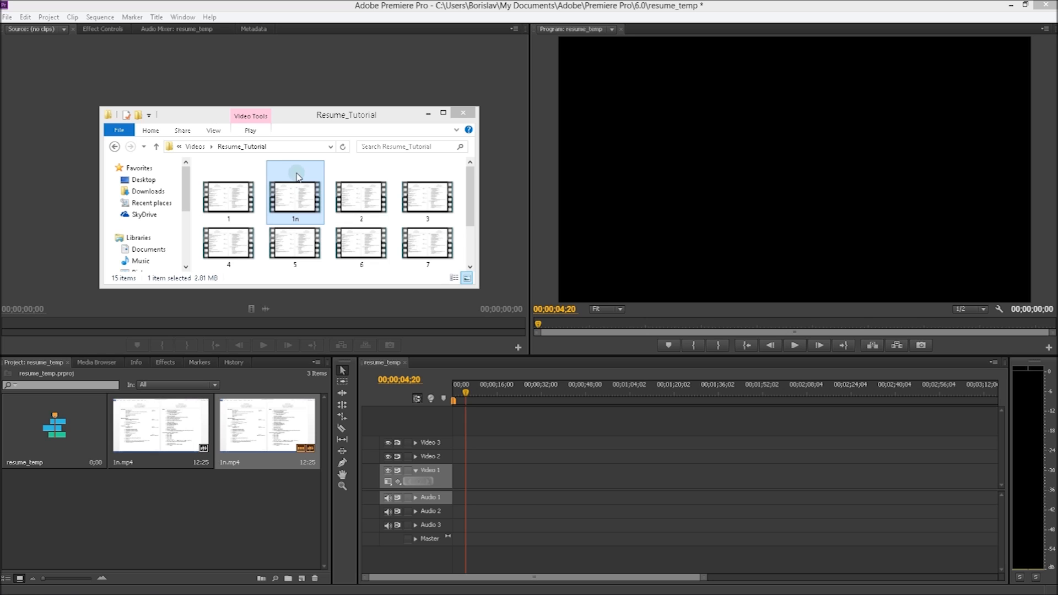
- Drag 1n.mp4 from Explorer onto the Video 1 track aligned with the playhead
left_click_drag(295, 190, 507, 476)
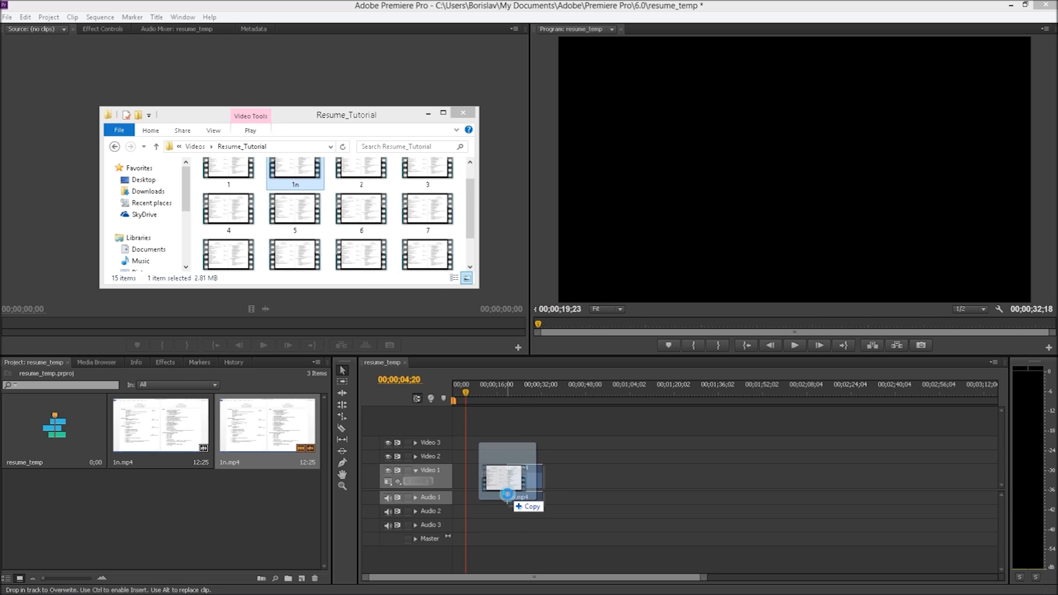
left_click_drag(507, 476, 459, 476)
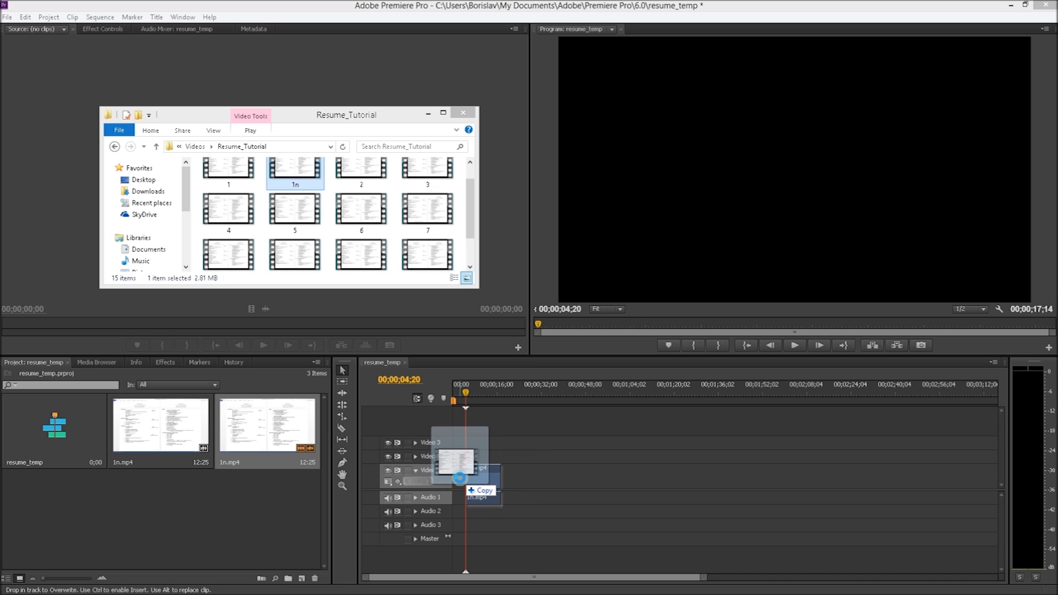
left_click_drag(459, 480, 471, 487)
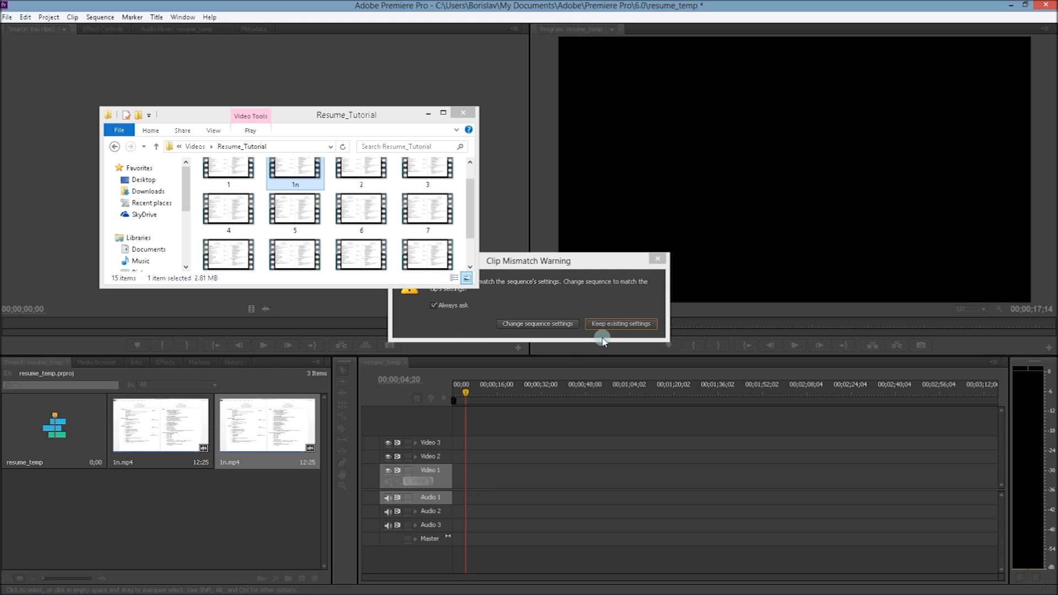
- Keep existing sequence settings so 1n.mp4 lands on Video 1/Audio 1, then play it back
left_click(620, 325)
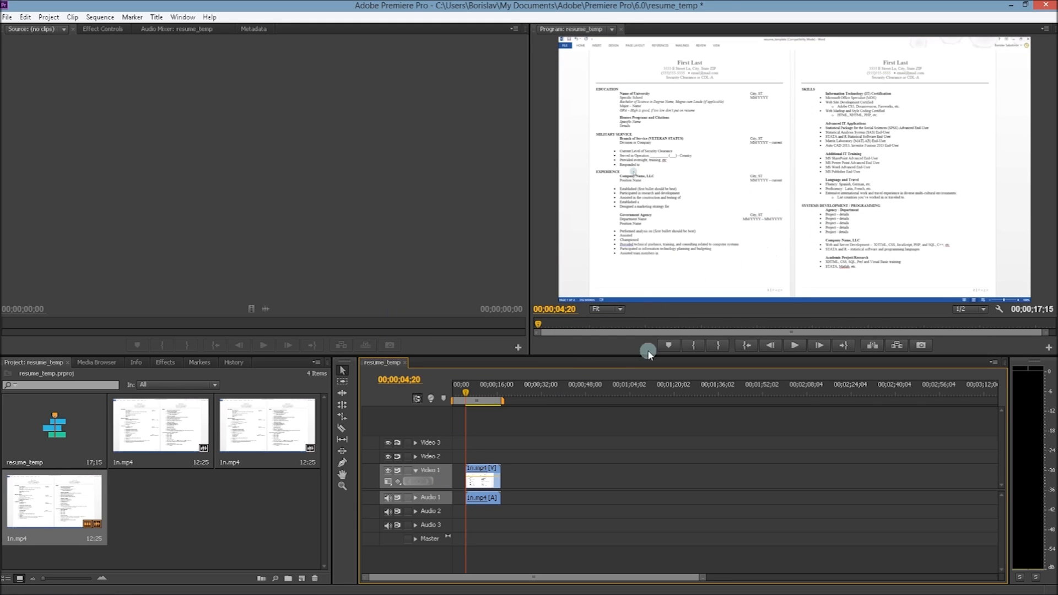
left_click(795, 345)
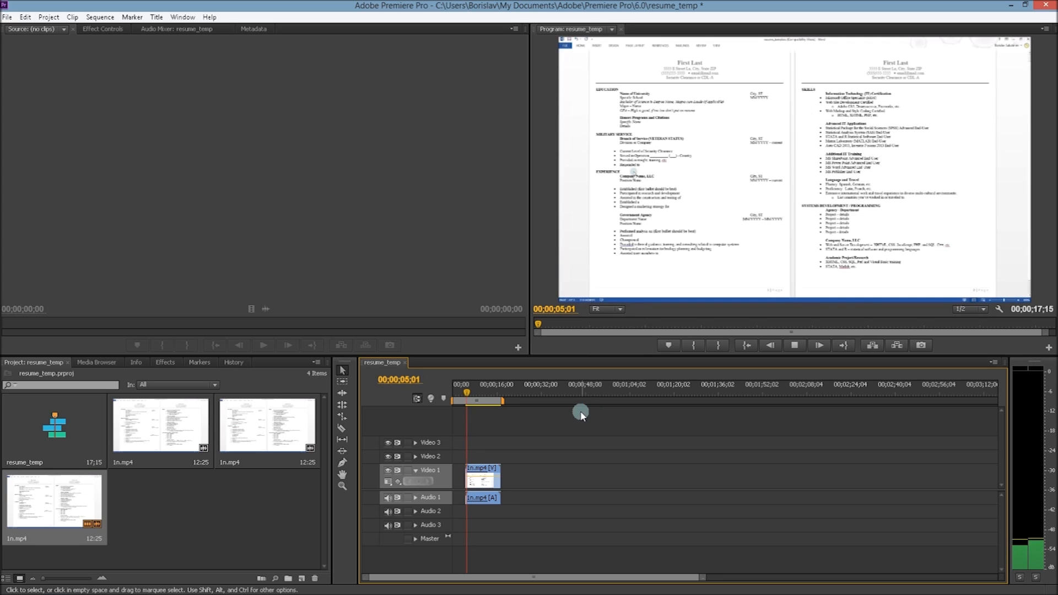